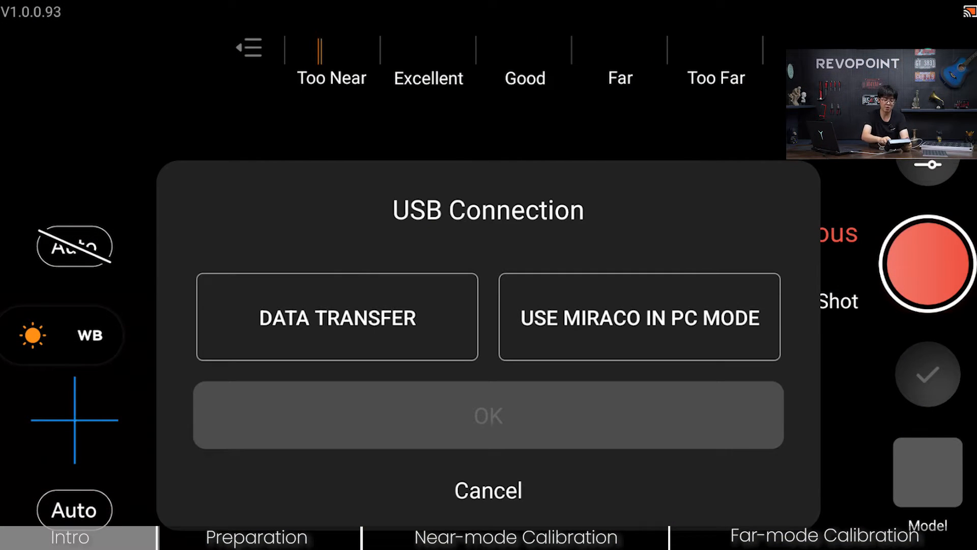
Choose USE MIRACO IN PC MODE so the scanner connects to Revo Scan over USB.
click(639, 317)
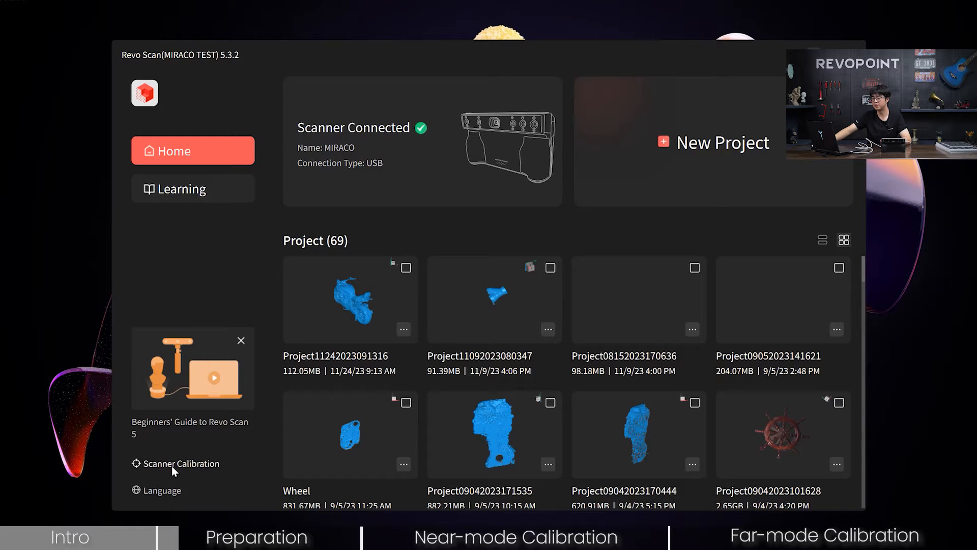
Start Scanner Calibration and advance through the lighting, height, roll and pitch guidance pages.
click(181, 463)
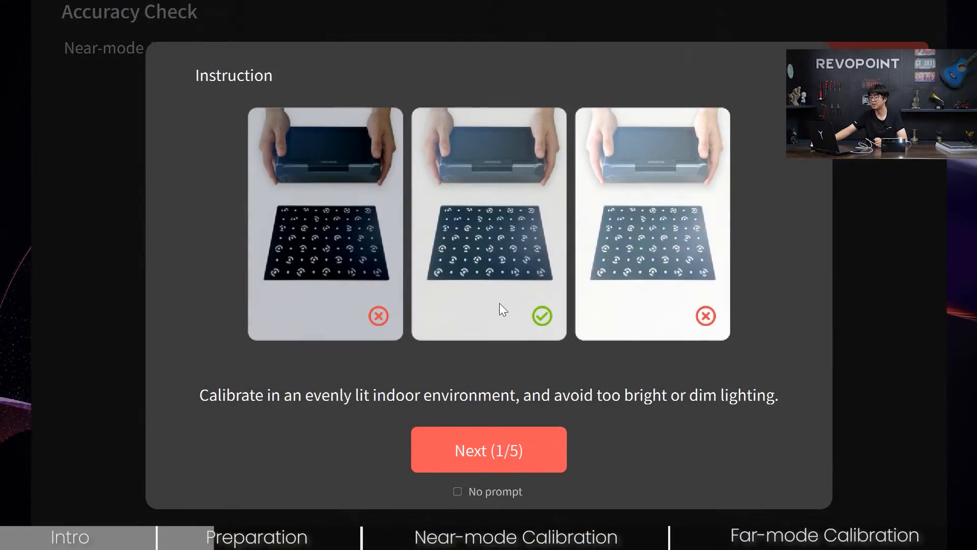
click(488, 448)
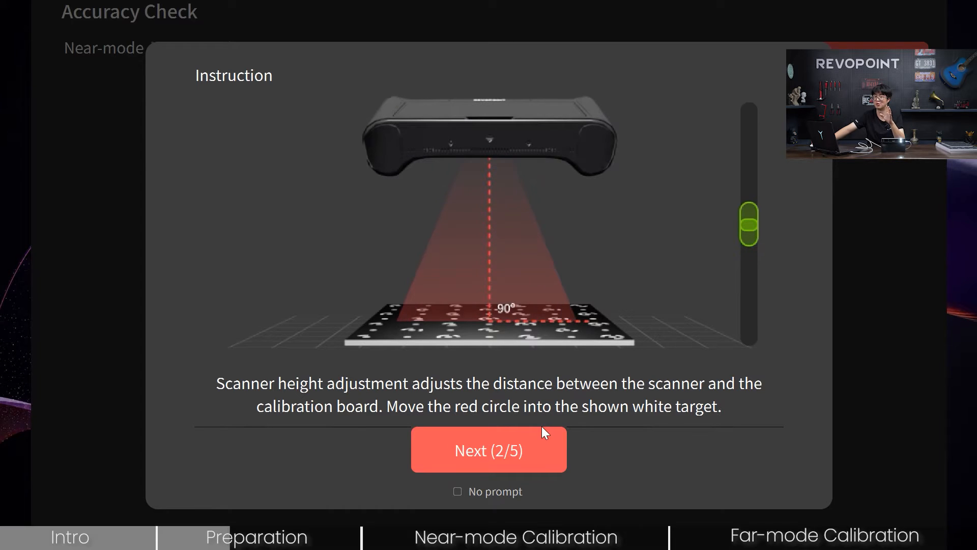
click(487, 449)
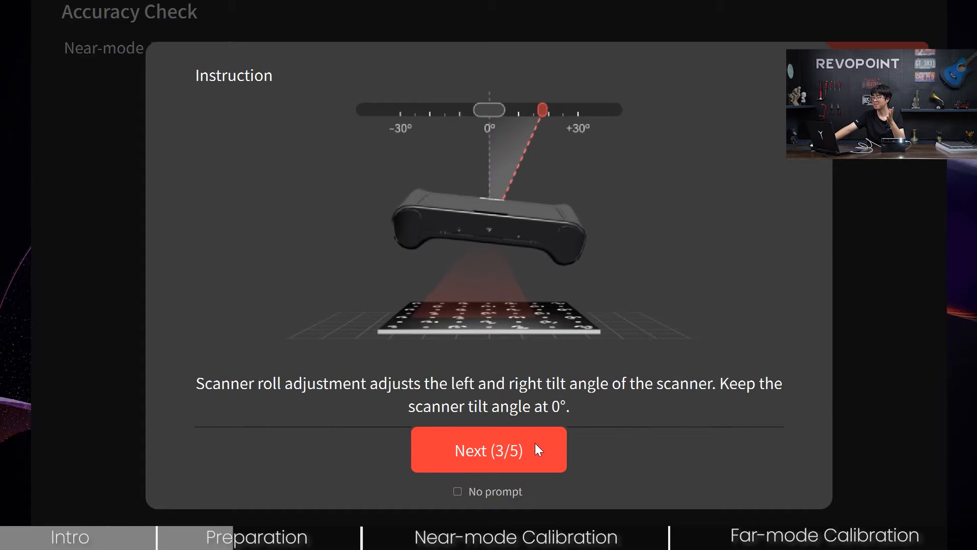
click(488, 450)
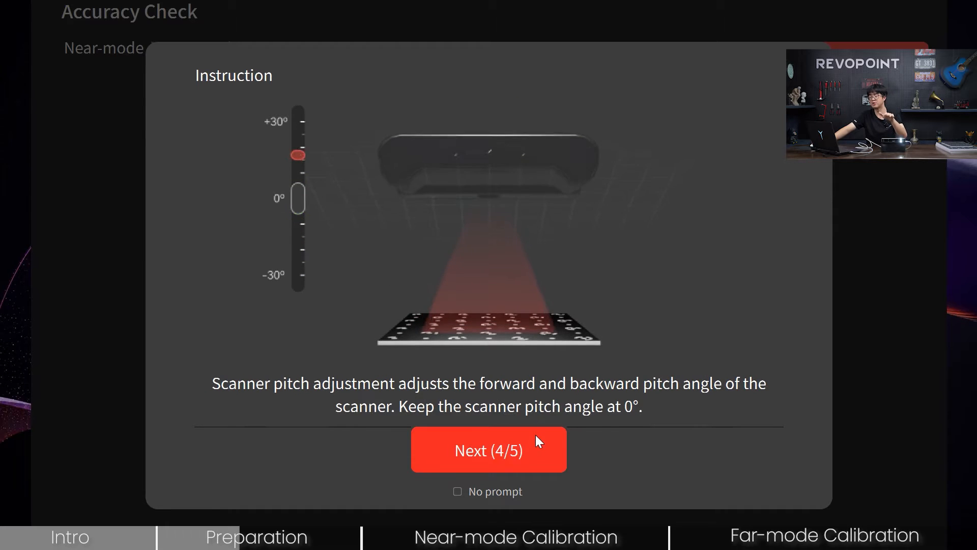
click(488, 449)
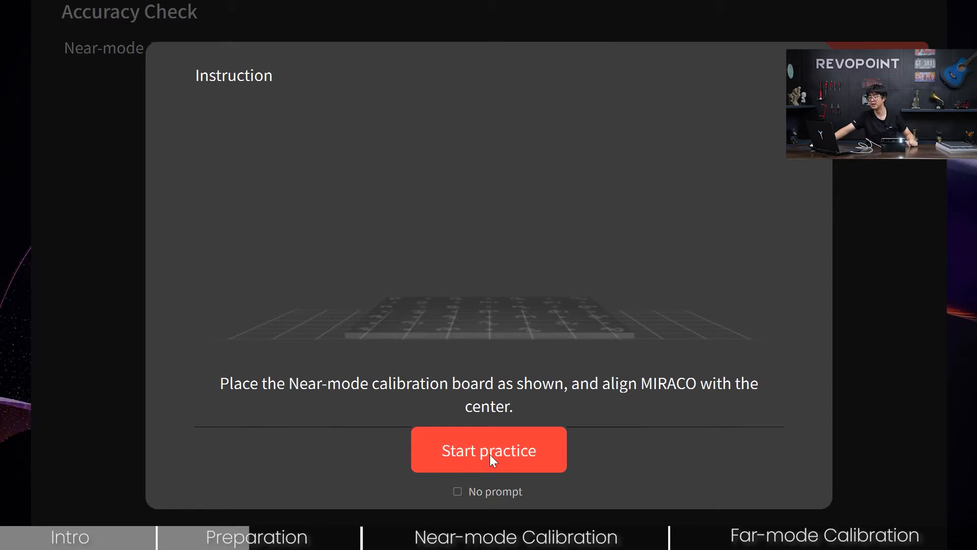
Run the near-mode positioning practice until height, roll and pitch are in range.
click(487, 449)
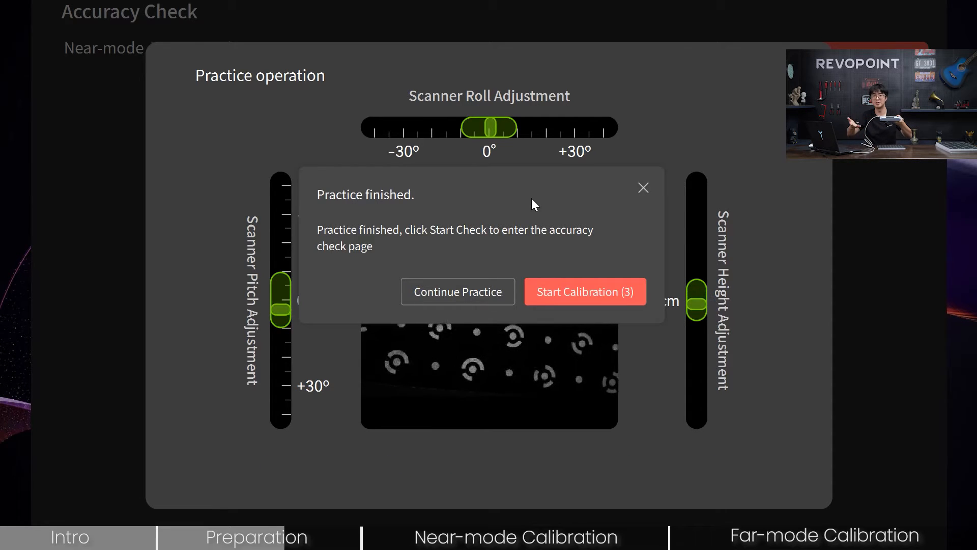
Start the real near-mode calibration from the Practice finished popup.
click(584, 291)
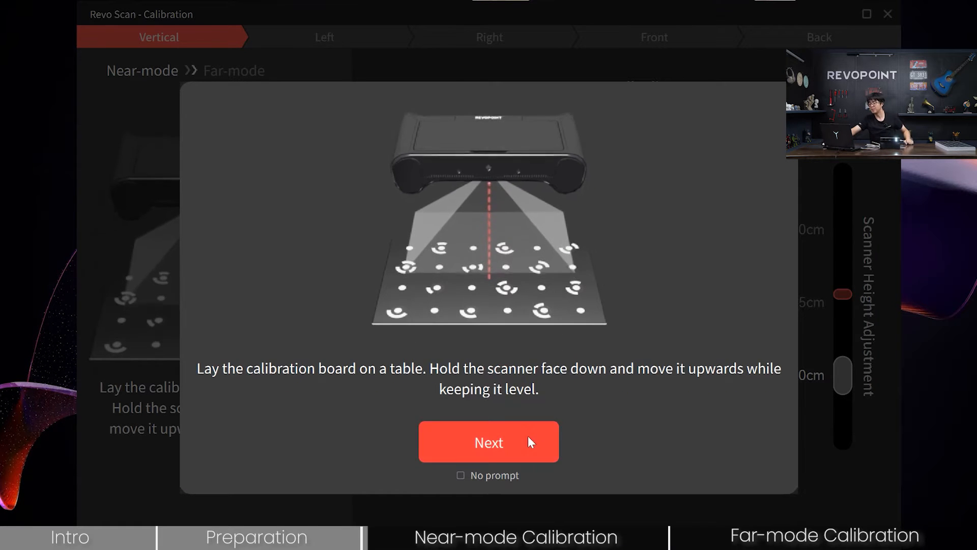
Capture the vertical near-mode pass with the level scanner raised above the board.
click(488, 441)
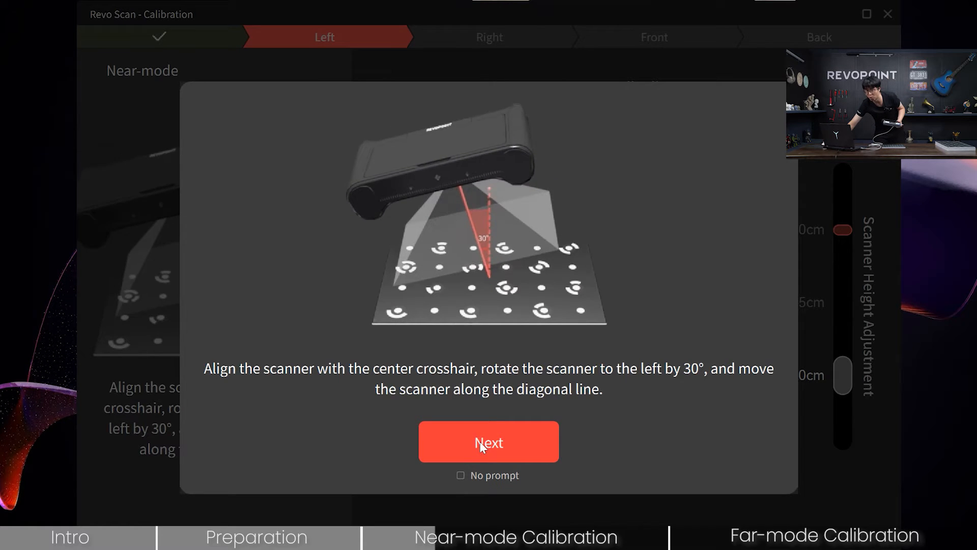
Capture the left-tilt near-mode pass with the scanner rotated 30° left.
click(487, 441)
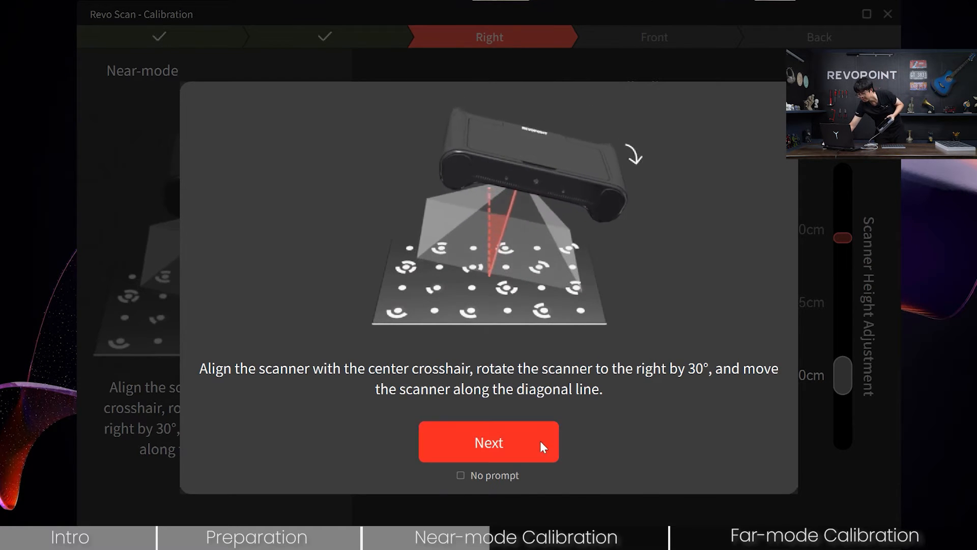
click(487, 441)
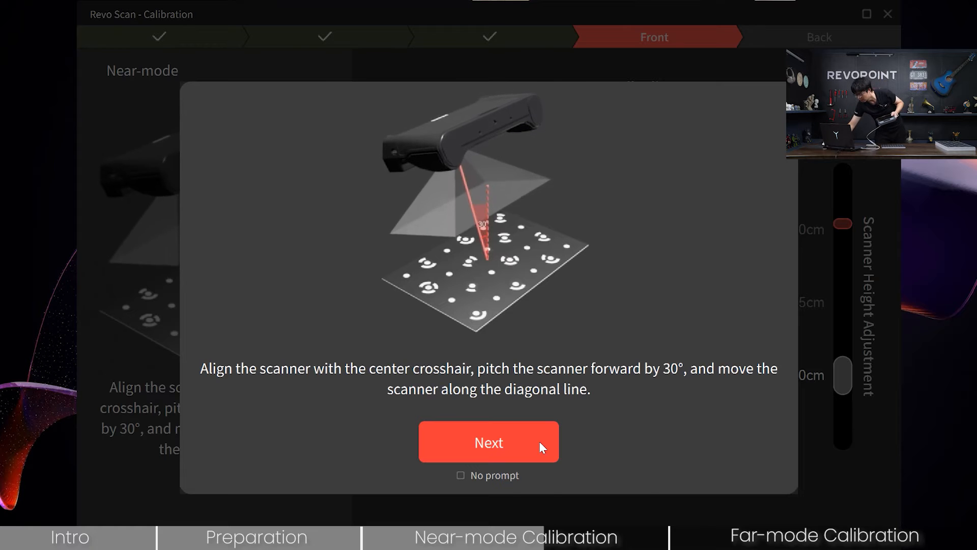
Capture the front near-mode pass with the scanner pitched 30° forward.
click(488, 442)
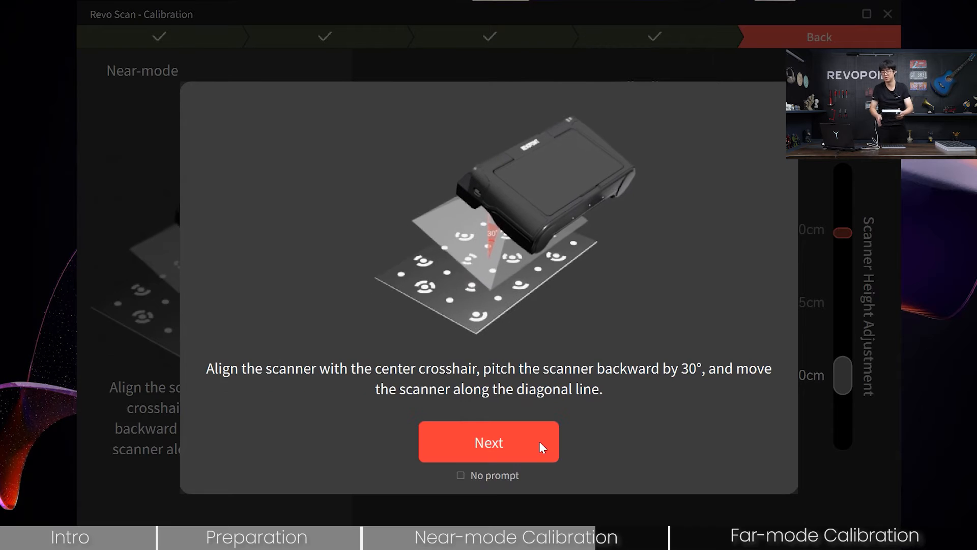
Capture the back pass with a 30° backward pitch, completing near-mode calibration.
click(489, 442)
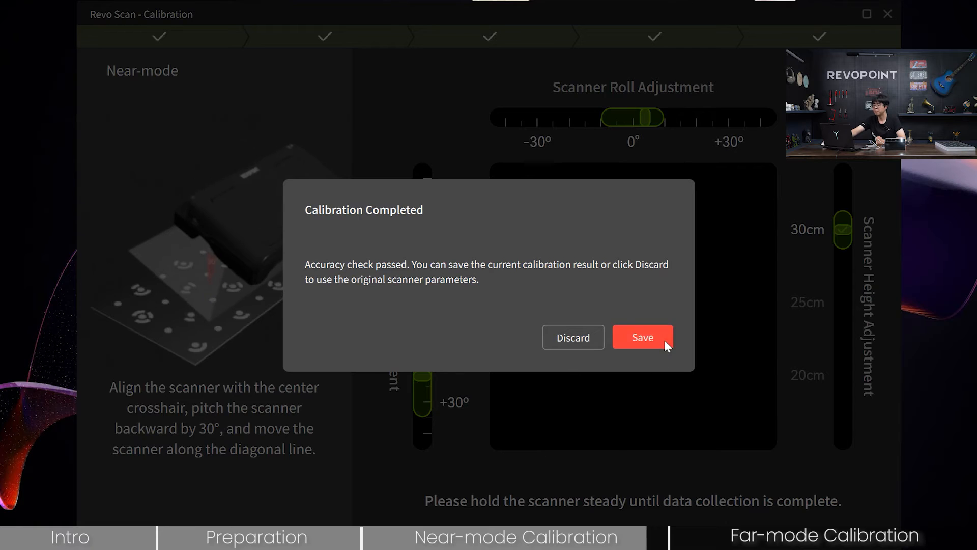
Save the near-mode calibration result and continue to the far-mode depth camera accuracy check.
click(642, 337)
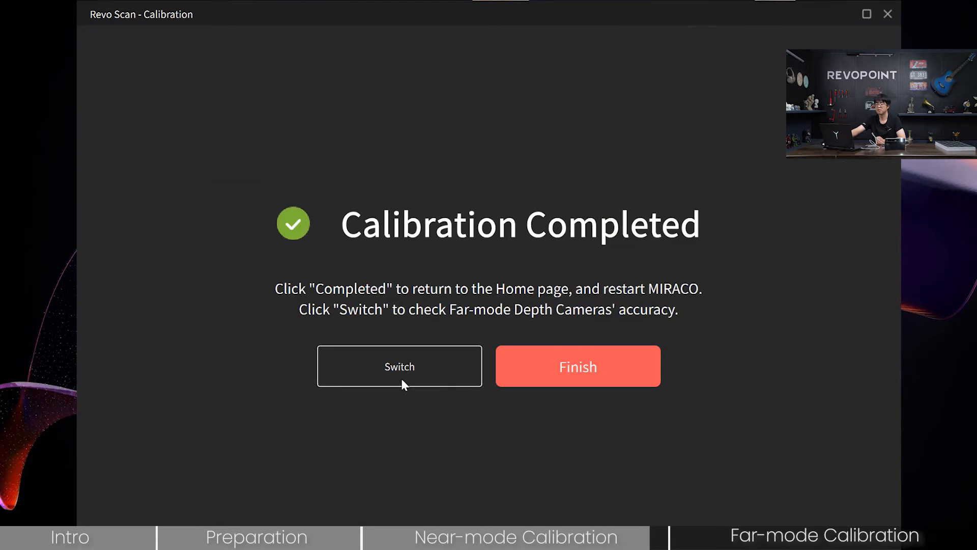
mouse_move(525, 258)
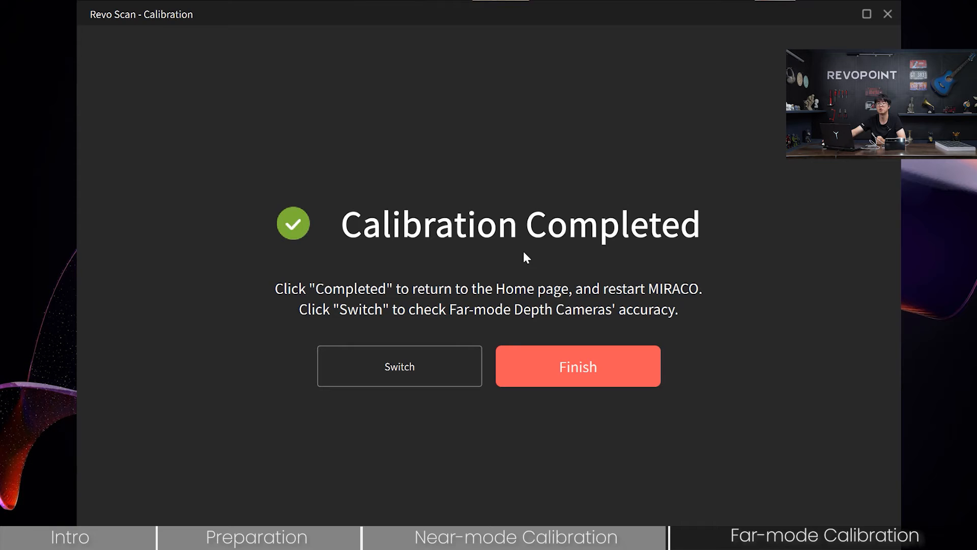
click(399, 365)
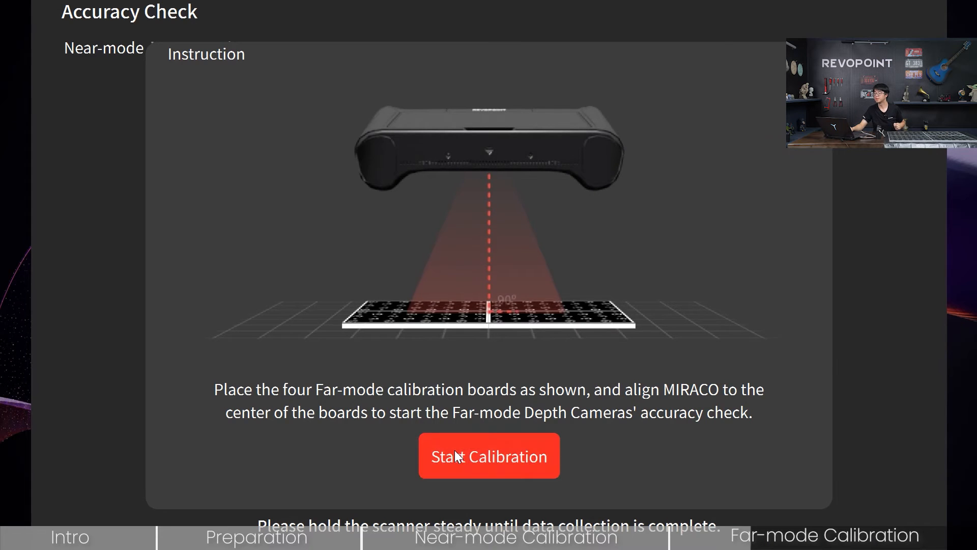
Run the far-mode accuracy check over the boards and continue to recalibration after it passes.
click(489, 456)
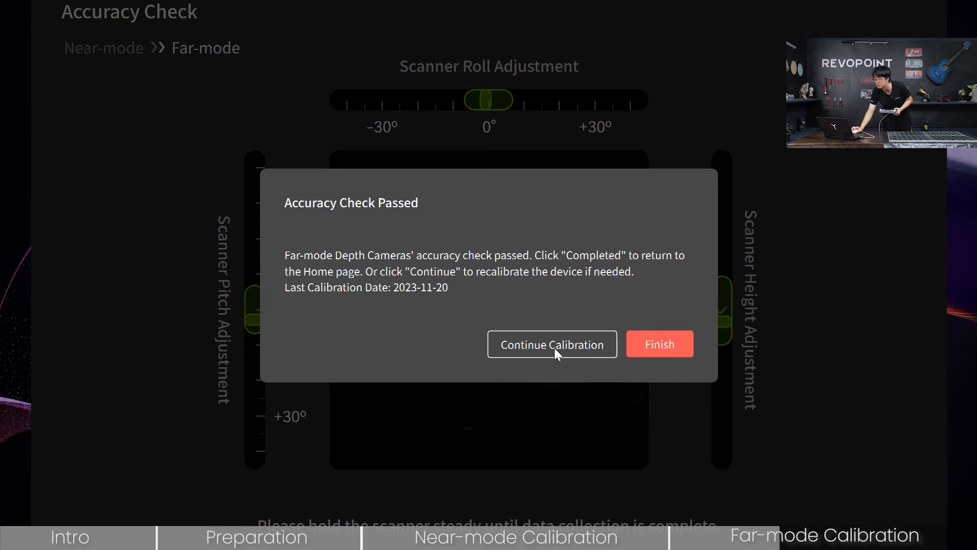
click(551, 344)
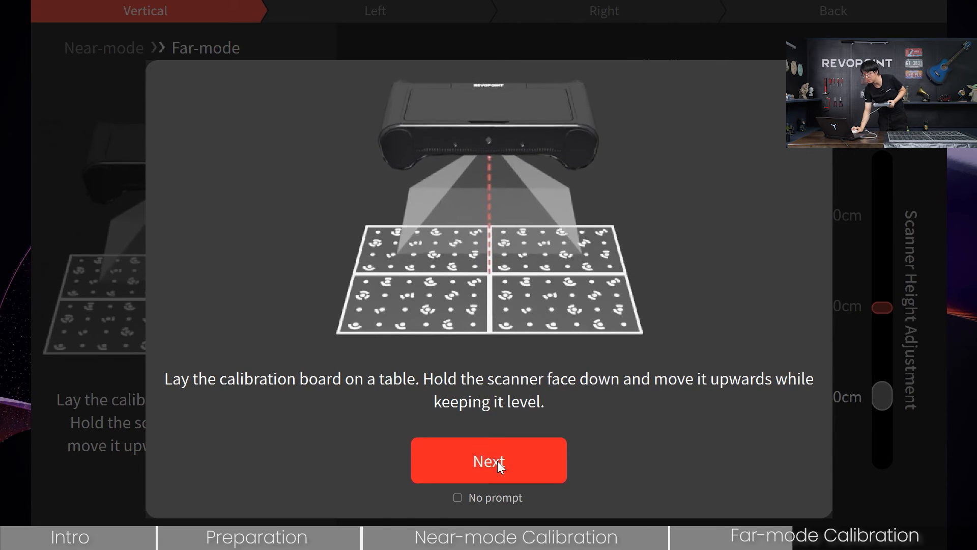
Run the level far-mode capture, raising the scanner face down until the left-tilt step appears.
click(489, 459)
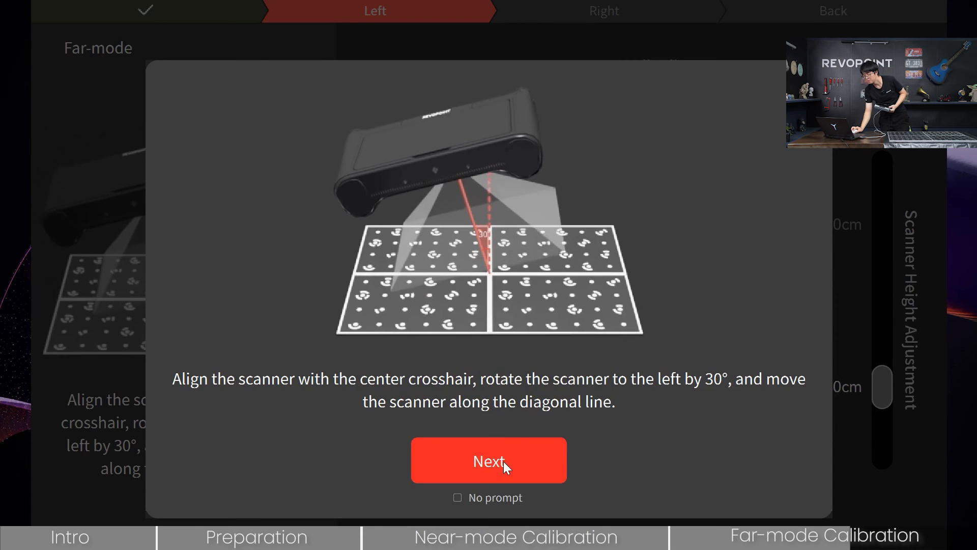
Capture the 30° left-rotated far-mode pose, then begin the right-rotated capture.
click(488, 460)
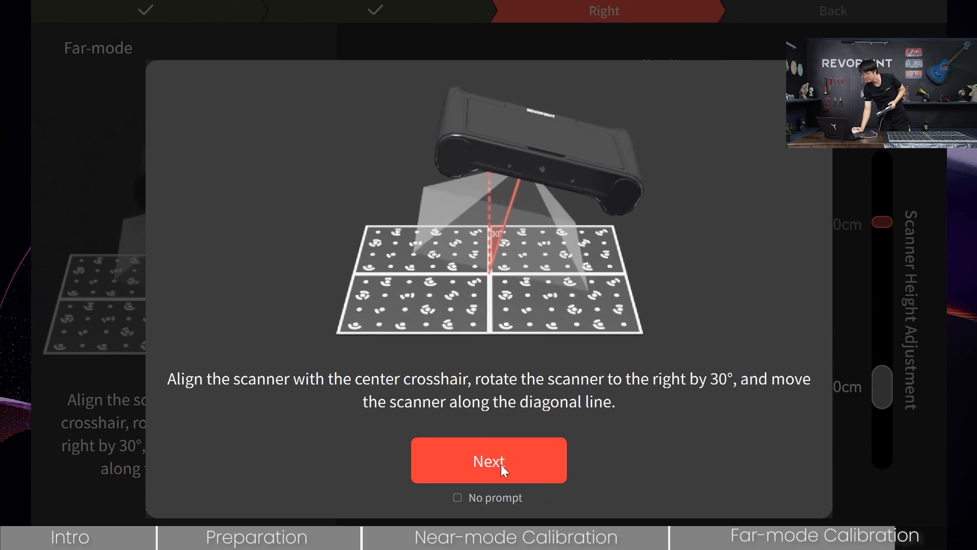
click(487, 460)
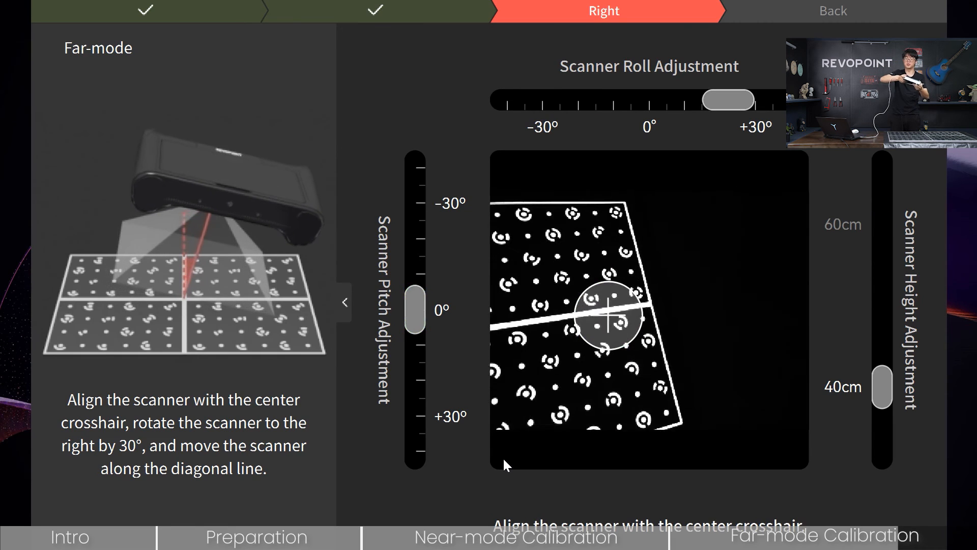